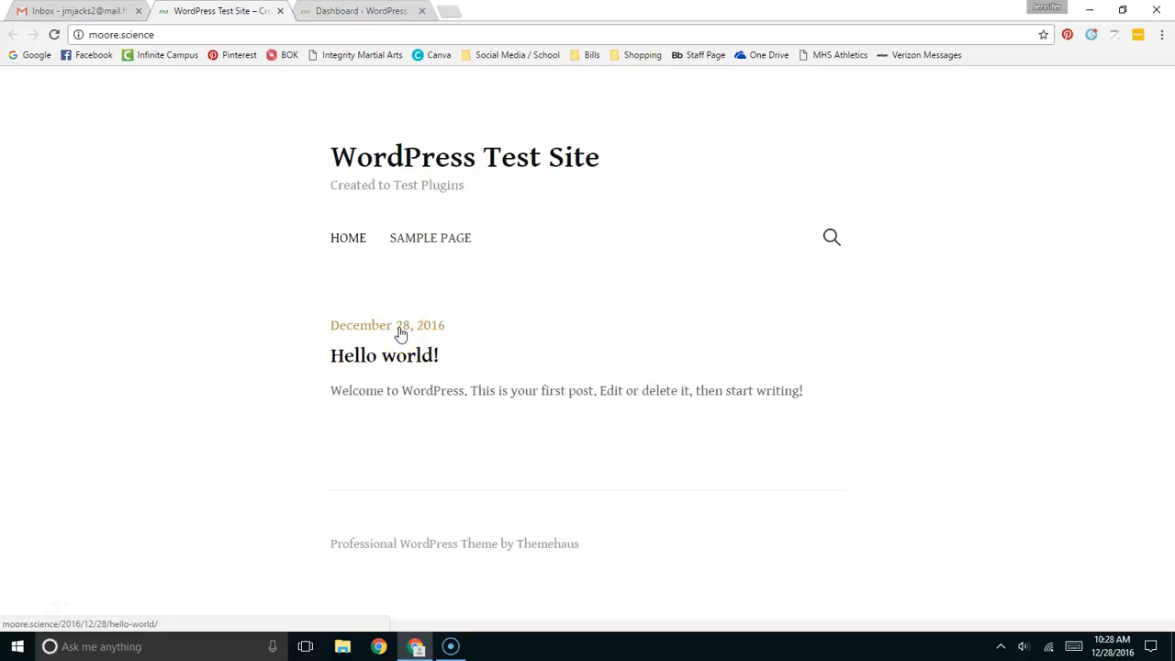
{"action": "mouse_move", "coordinate": [404, 337]}
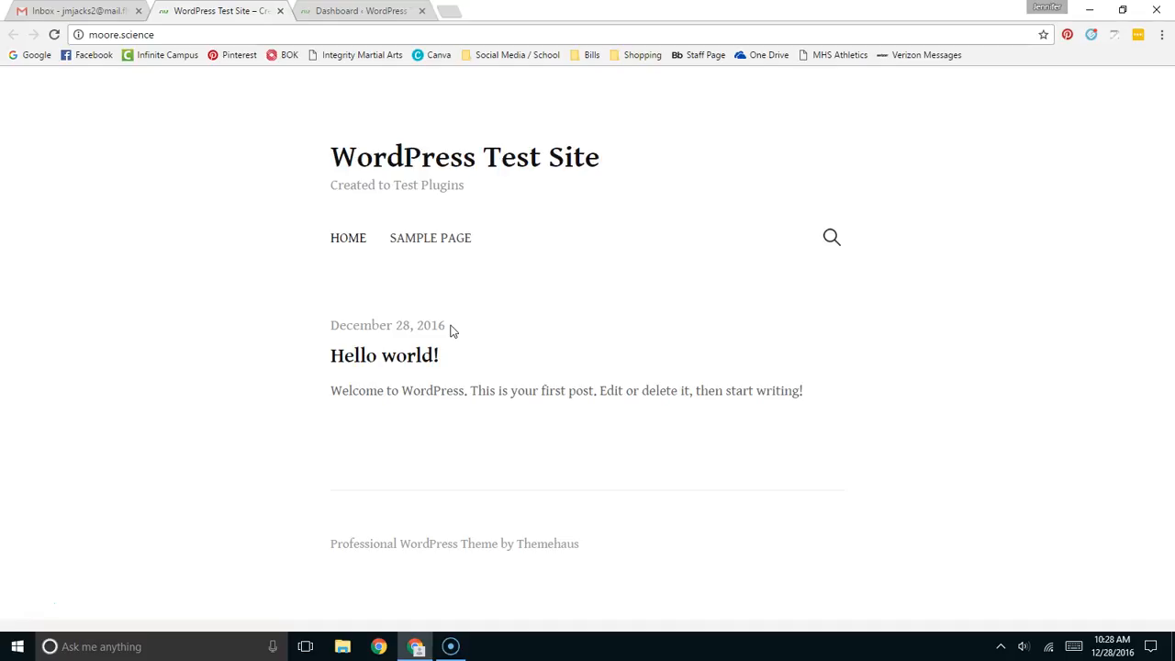
{"action": "mouse_move", "coordinate": [451, 331]}
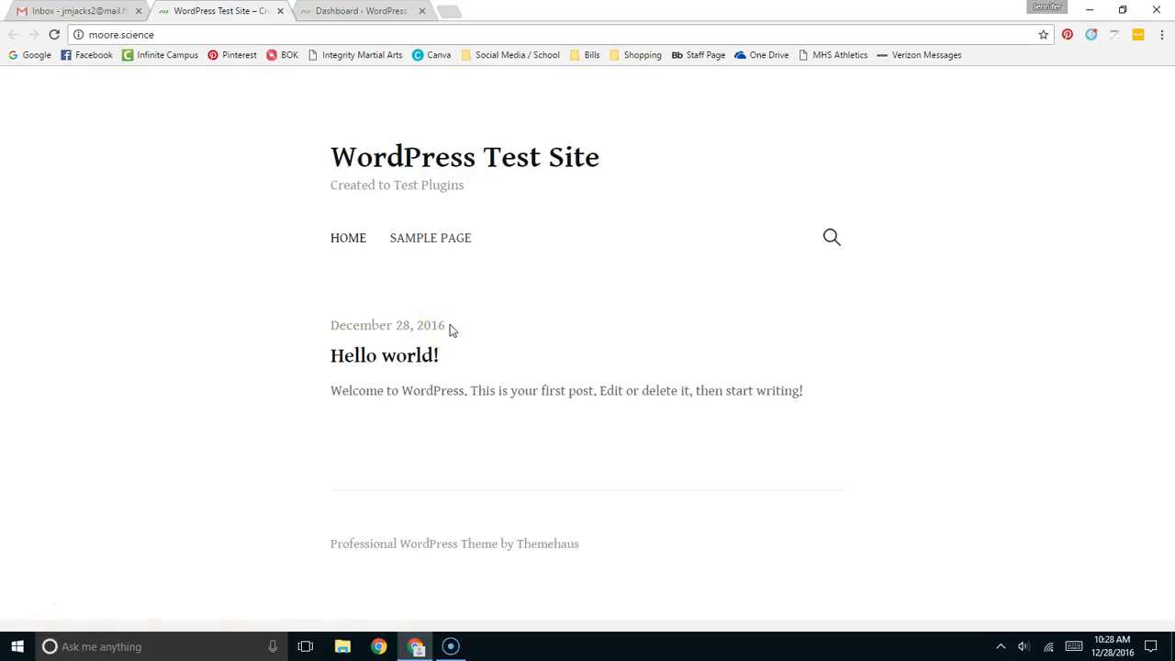
{"action": "mouse_move", "coordinate": [349, 174]}
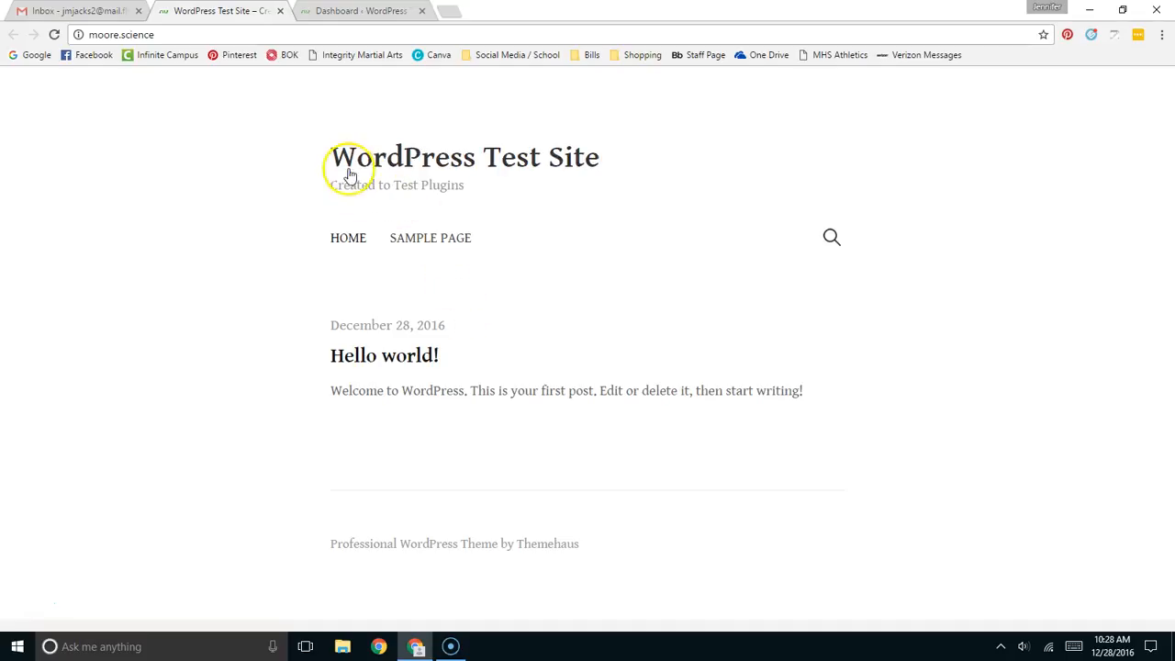
{"action": "mouse_move", "coordinate": [332, 175]}
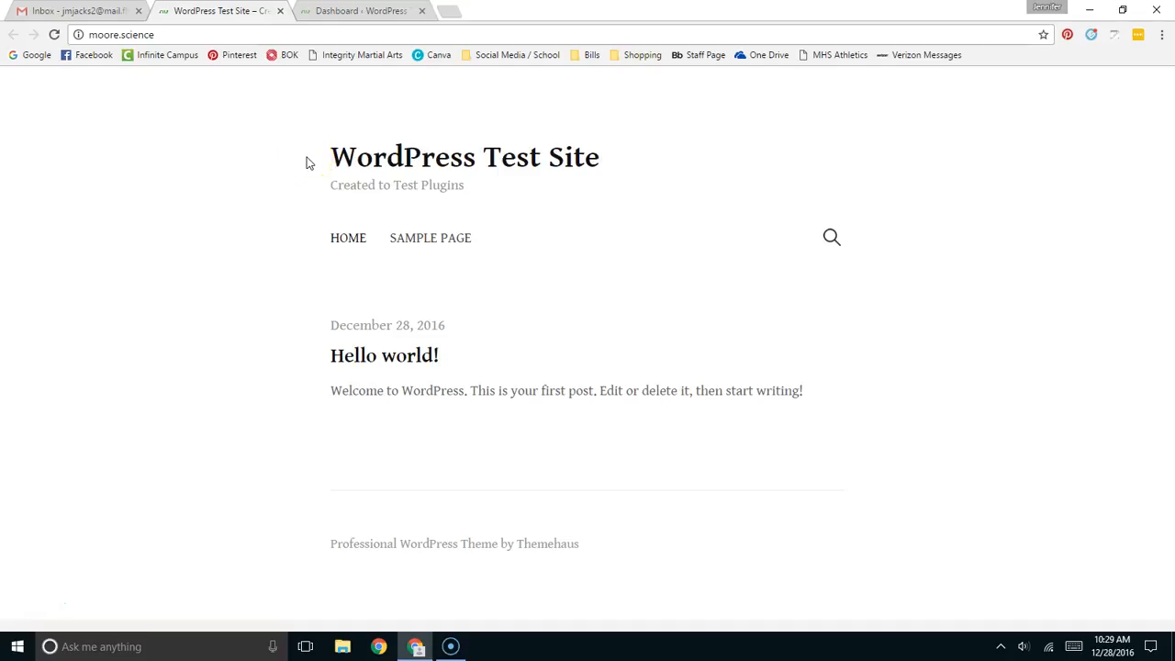
{"action": "mouse_move", "coordinate": [312, 133]}
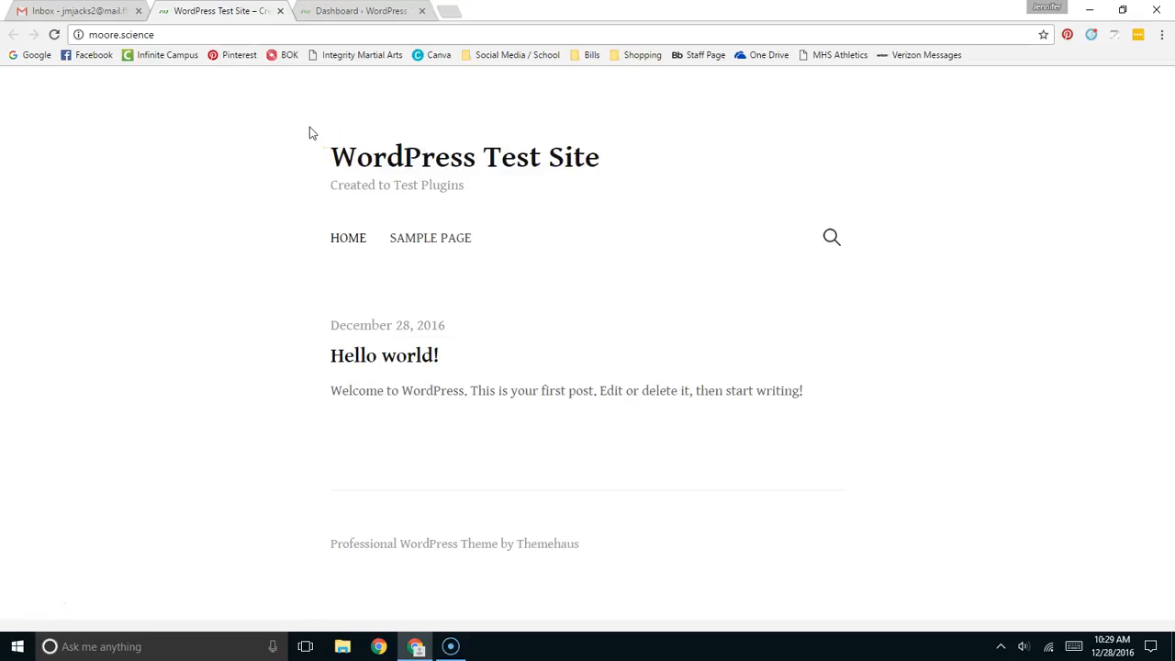
Activate the Akismet plugin from the admin Plugins list and start connecting an Akismet account
{"action": "left_click", "coordinate": [294, 129]}
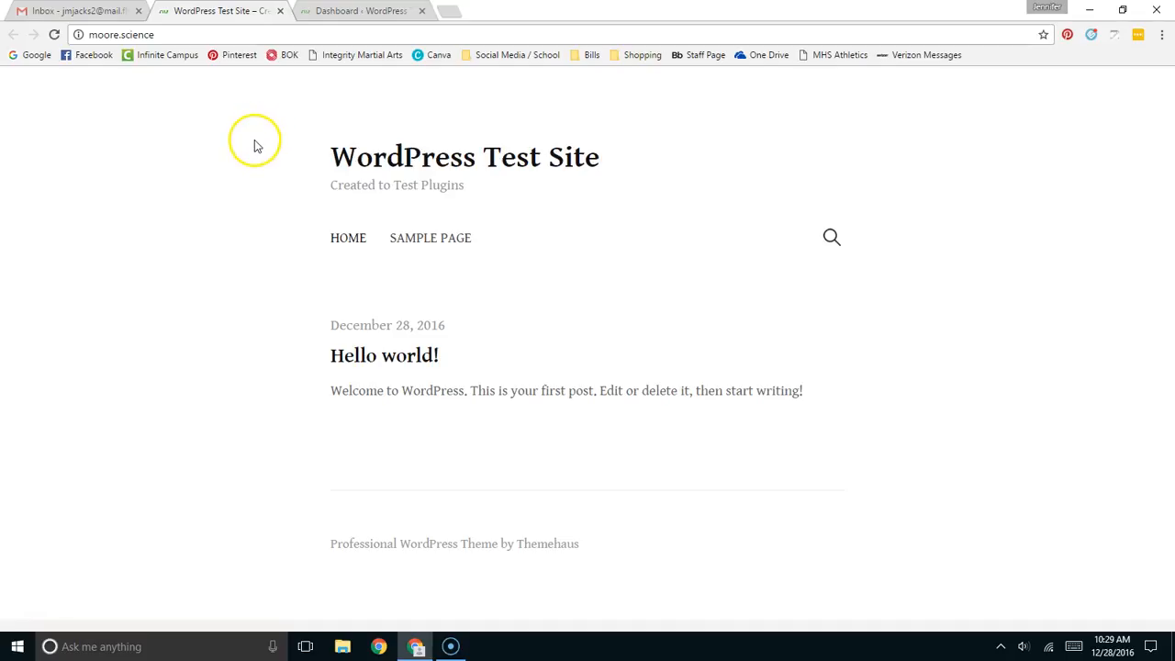
{"action": "mouse_move", "coordinate": [679, 256]}
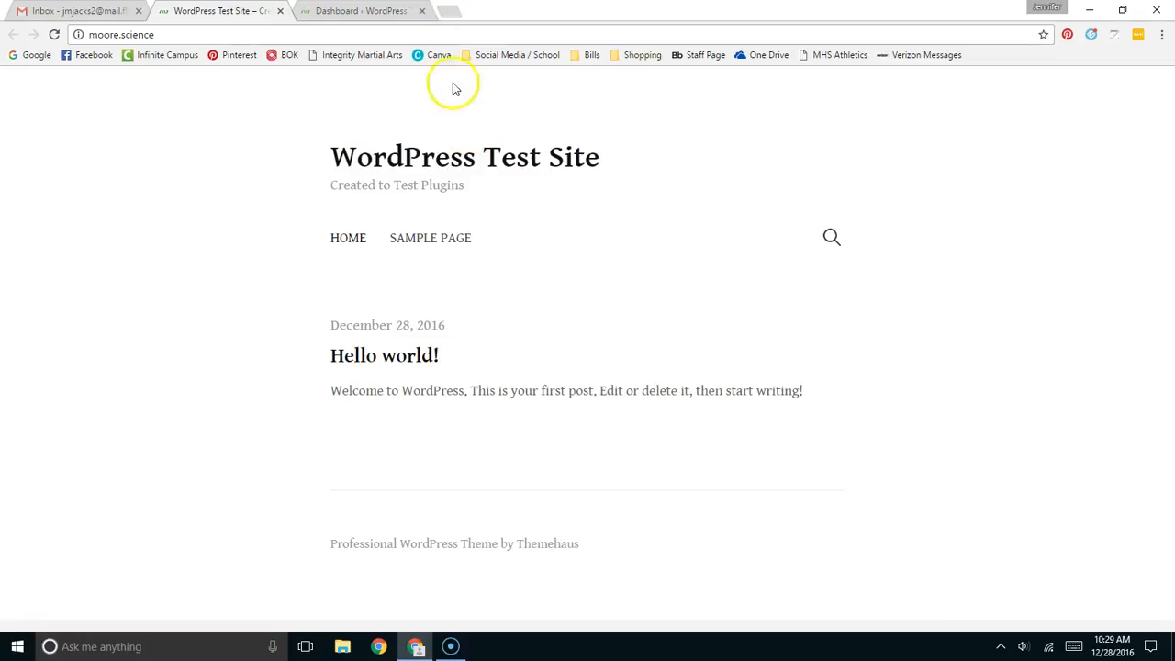
{"action": "left_click", "coordinate": [360, 10]}
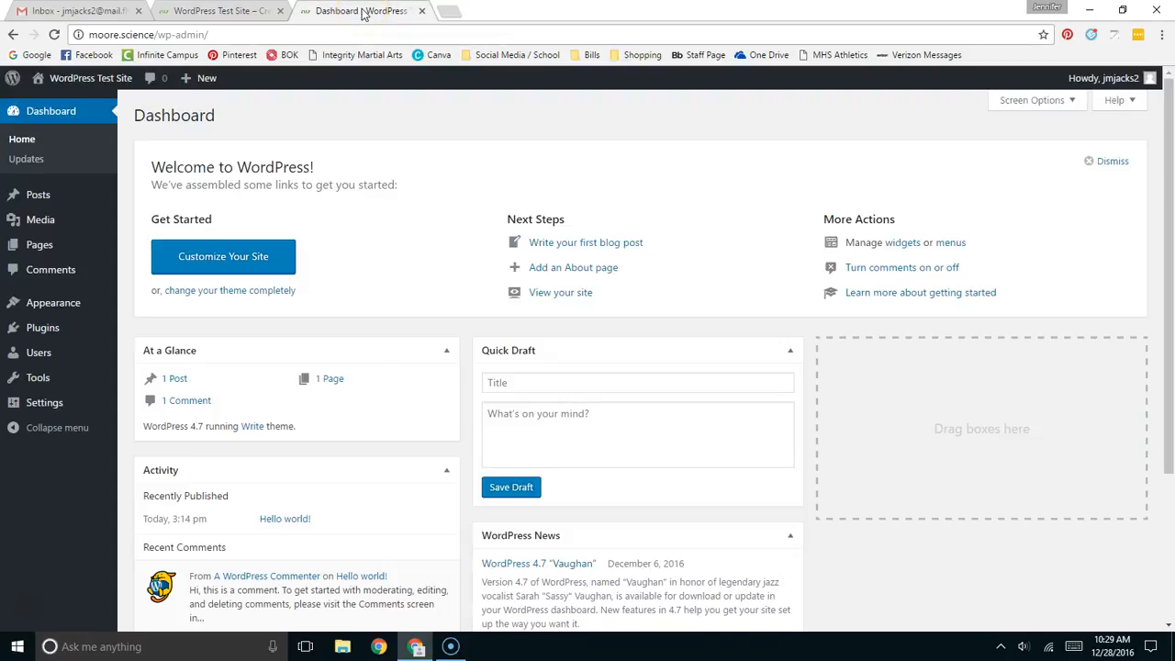
{"action": "mouse_move", "coordinate": [99, 269]}
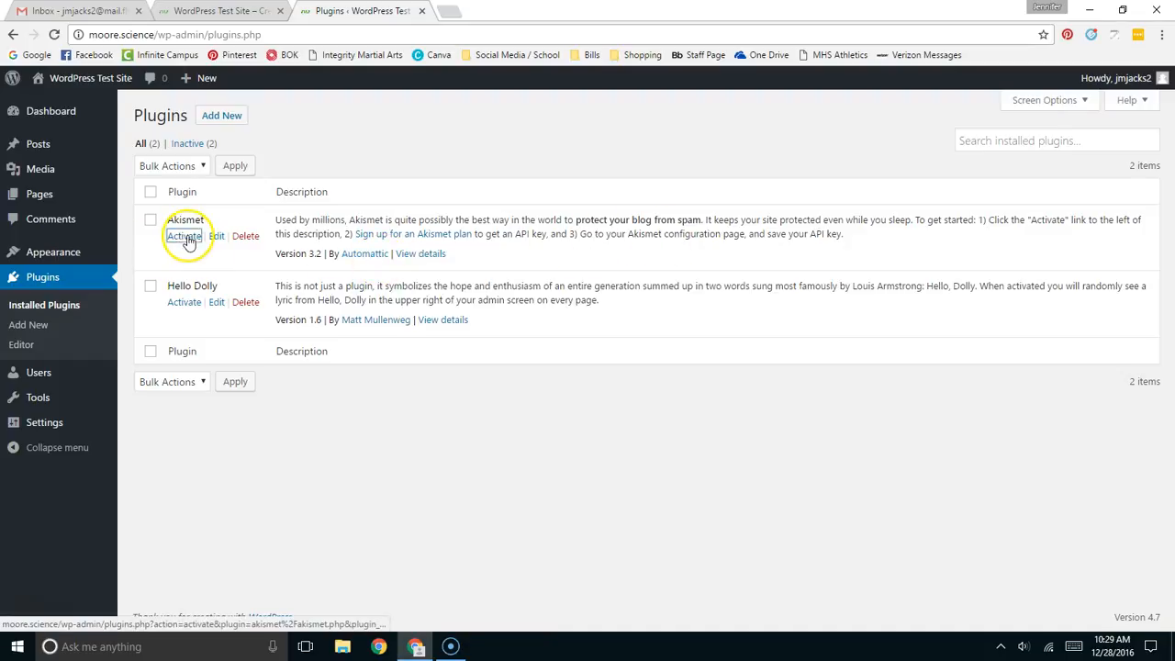
{"action": "left_click", "coordinate": [184, 236]}
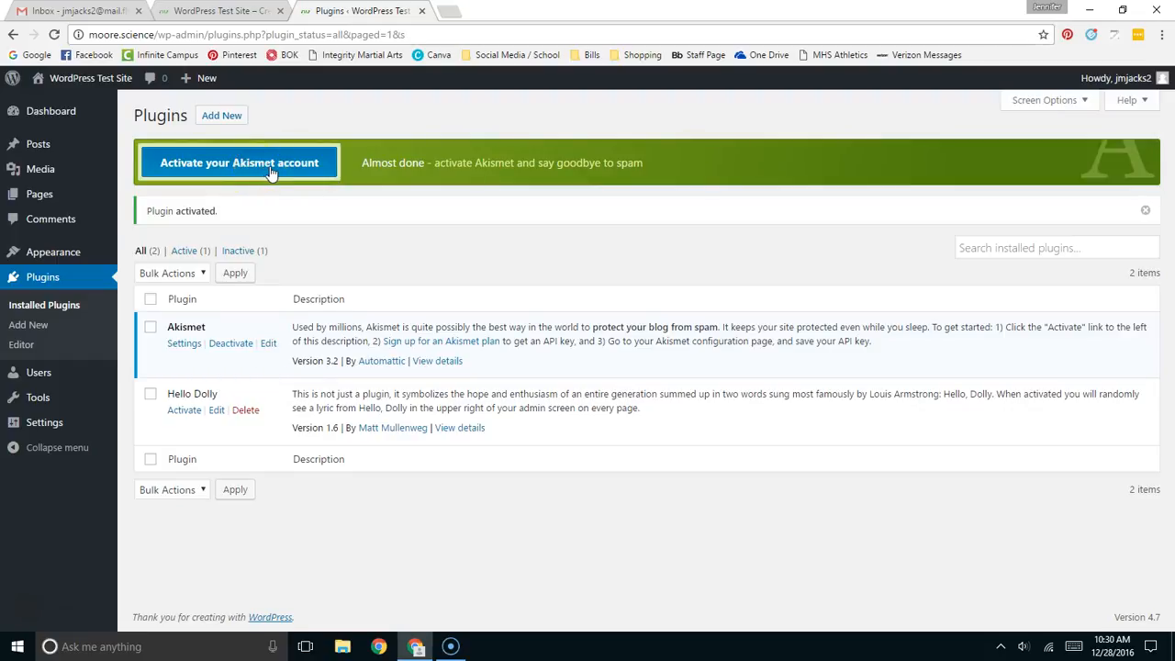
{"action": "left_click", "coordinate": [239, 163]}
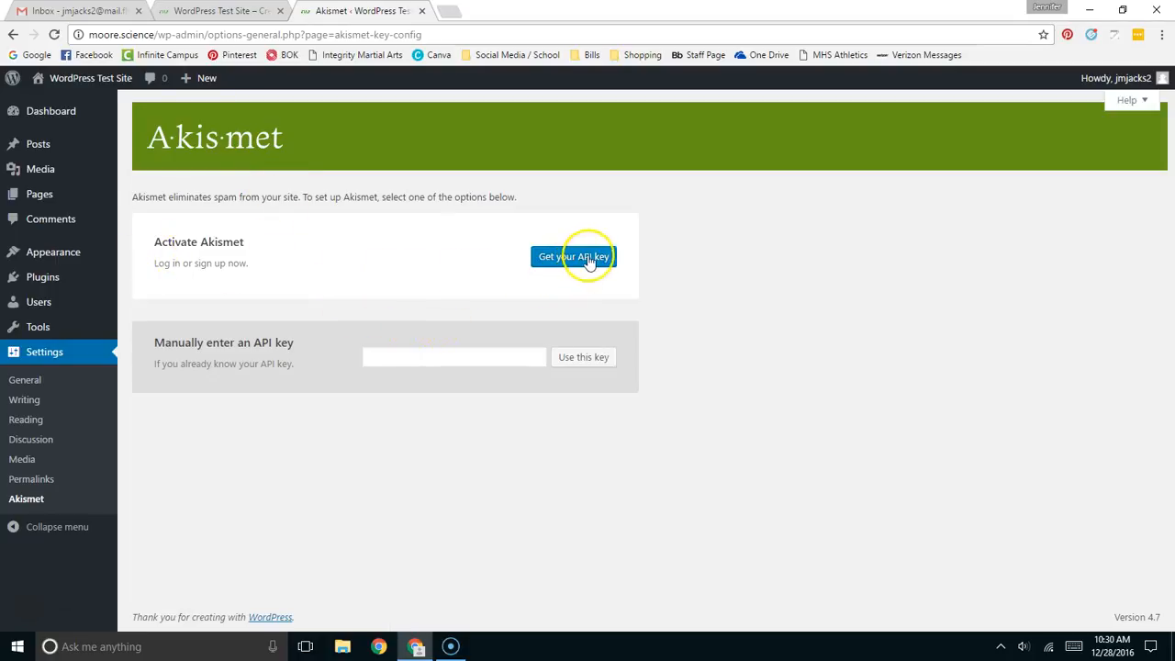
Request an Akismet API key from the plugin's setup page
{"action": "left_click", "coordinate": [573, 256]}
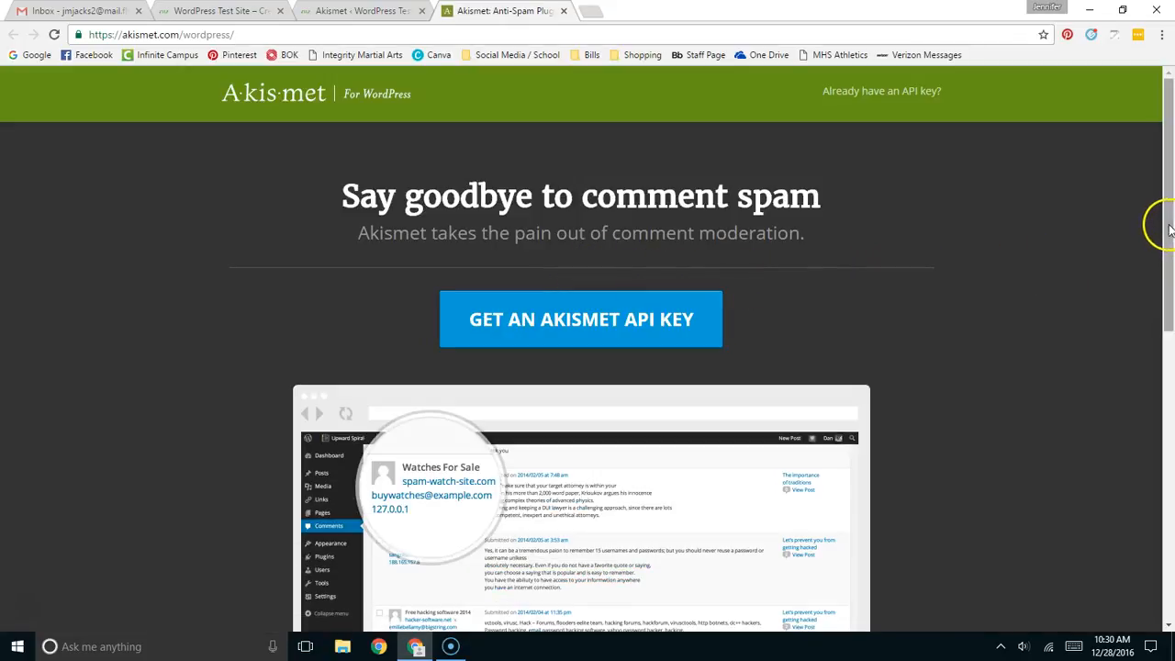
{"action": "scroll", "scroll_direction": "down", "scroll_amount": 3}
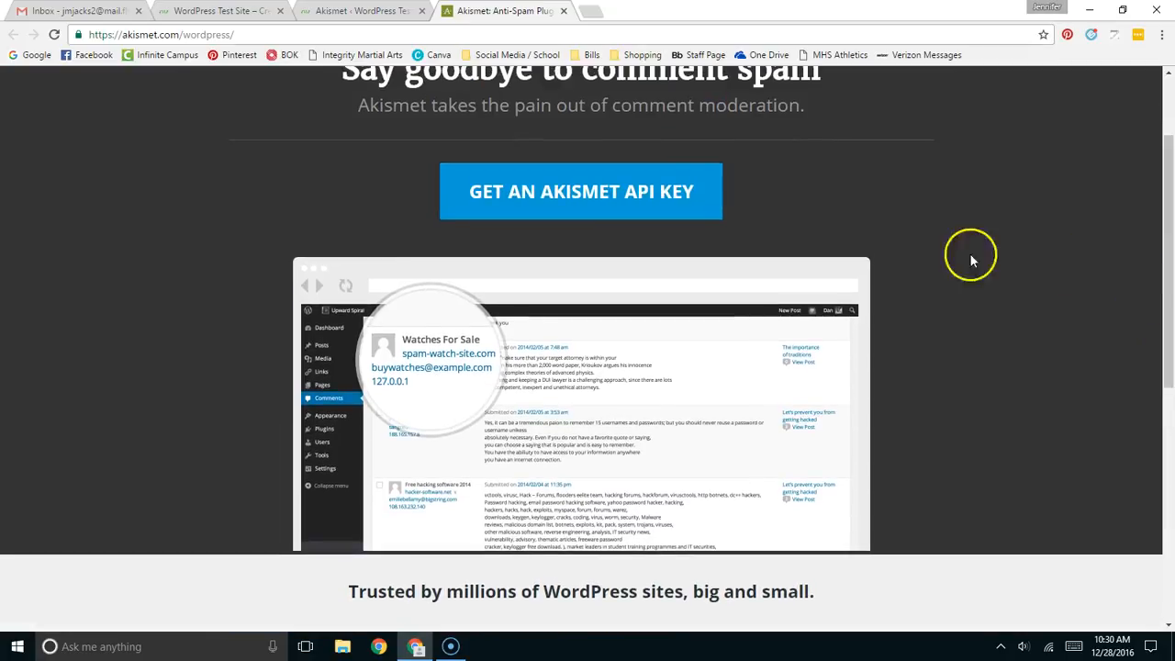
{"action": "left_click", "coordinate": [580, 190]}
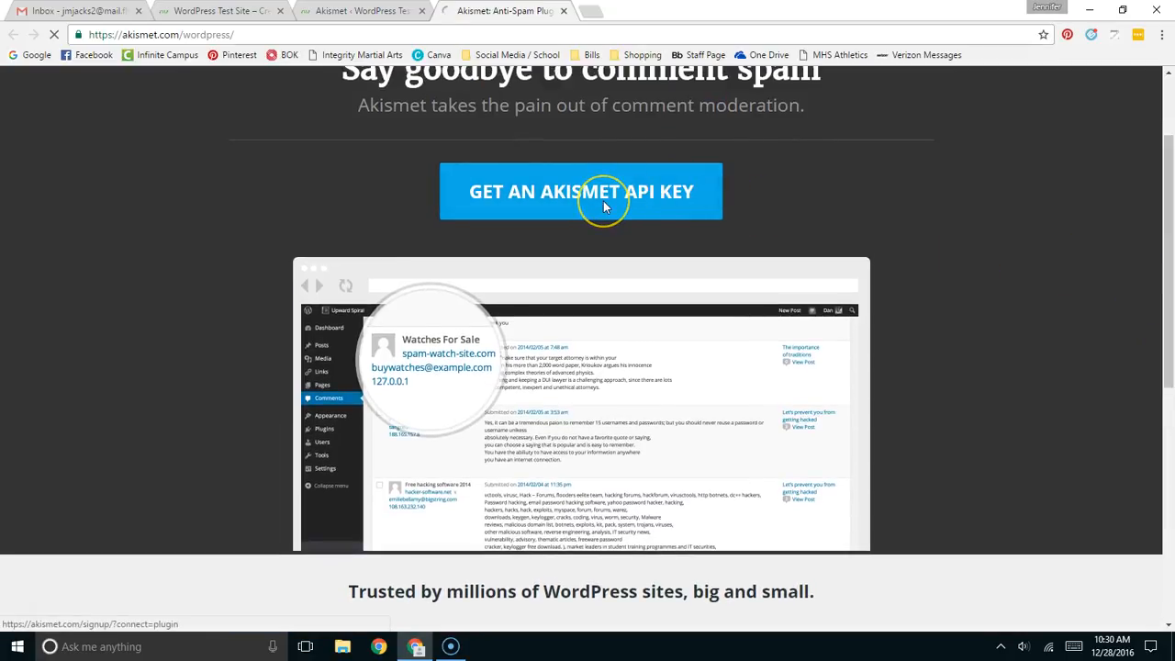
{"action": "left_click", "coordinate": [579, 191]}
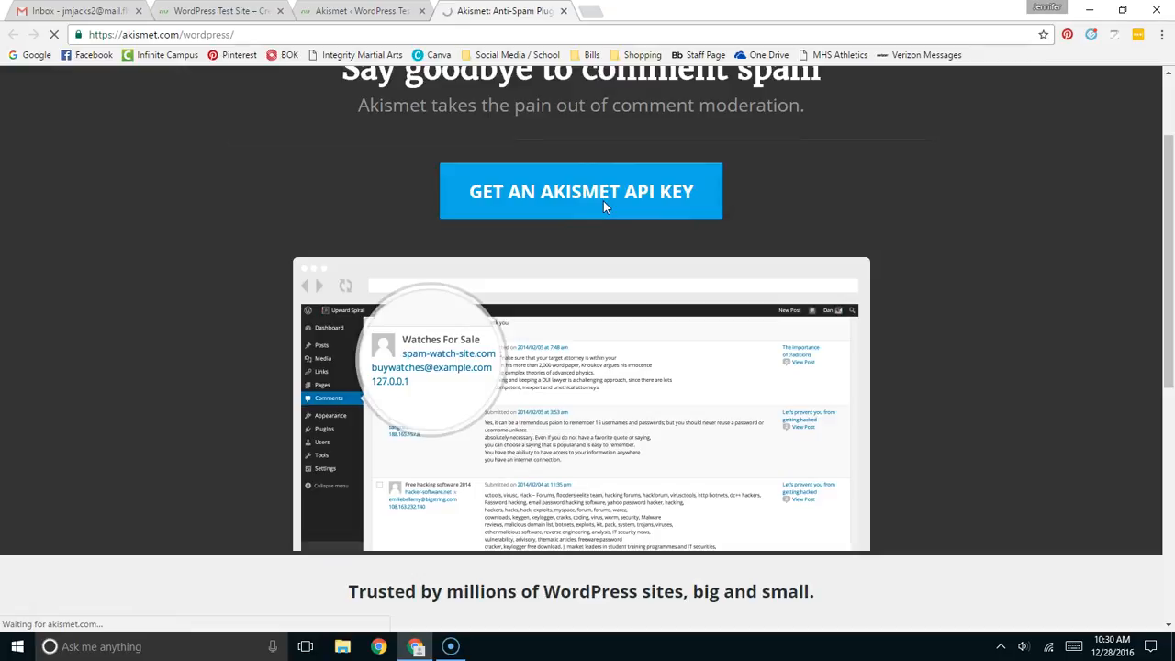
{"action": "left_click", "coordinate": [580, 191]}
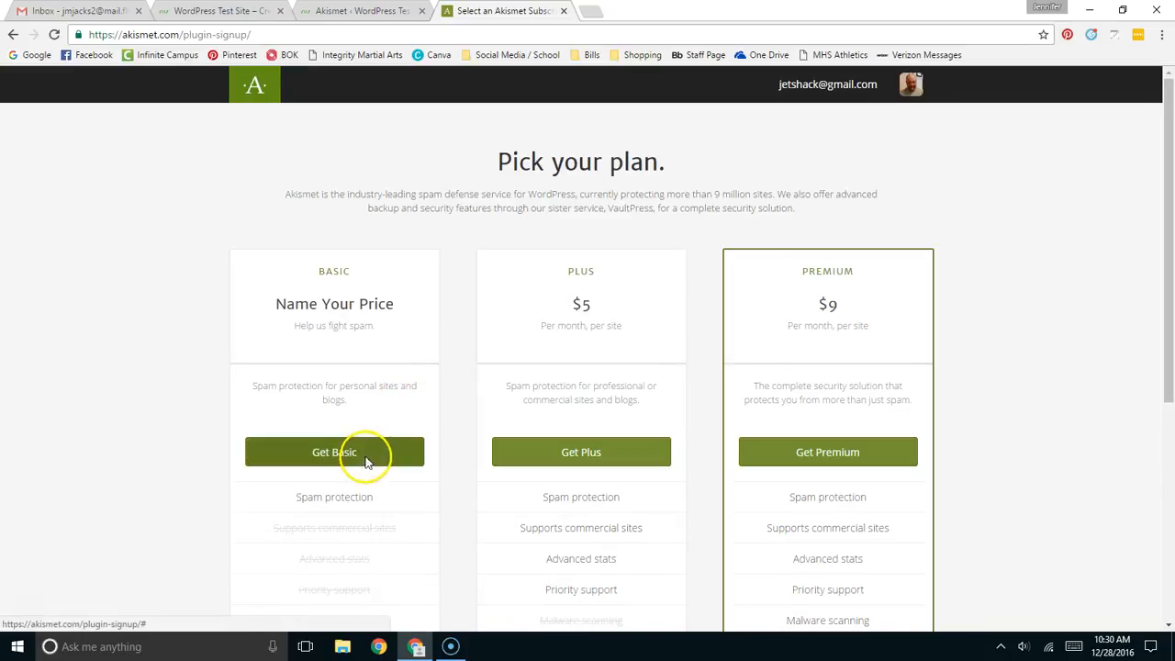
Choose the free Basic plan at $0/year and continue the subscription
{"action": "left_click", "coordinate": [334, 452]}
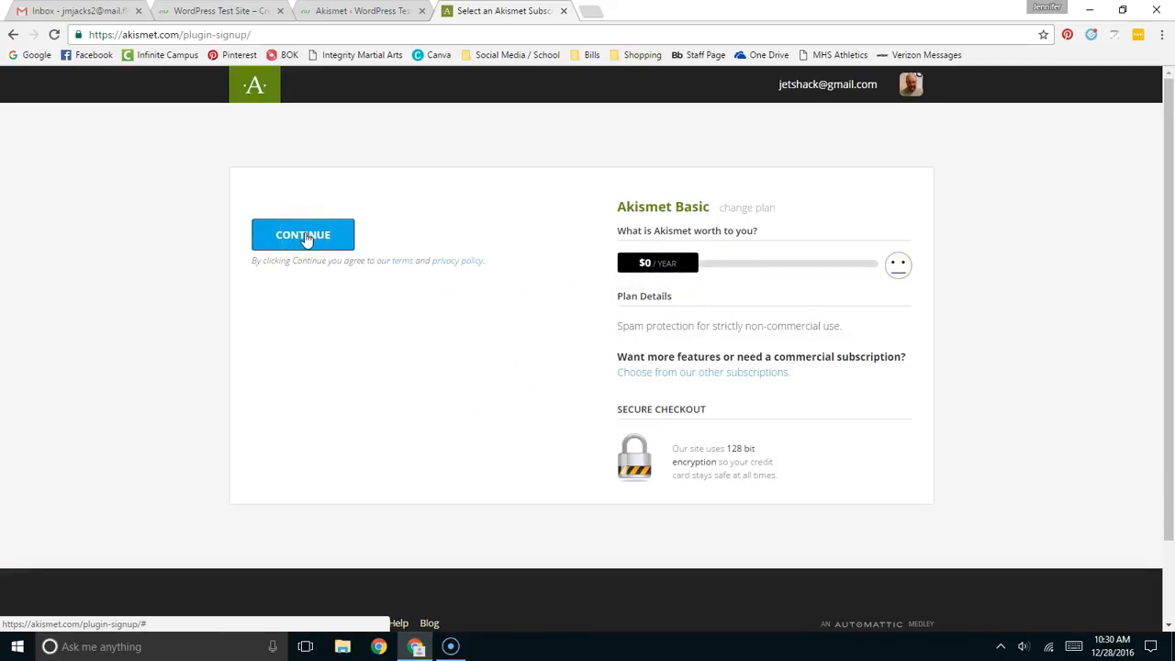
{"action": "left_click", "coordinate": [303, 234]}
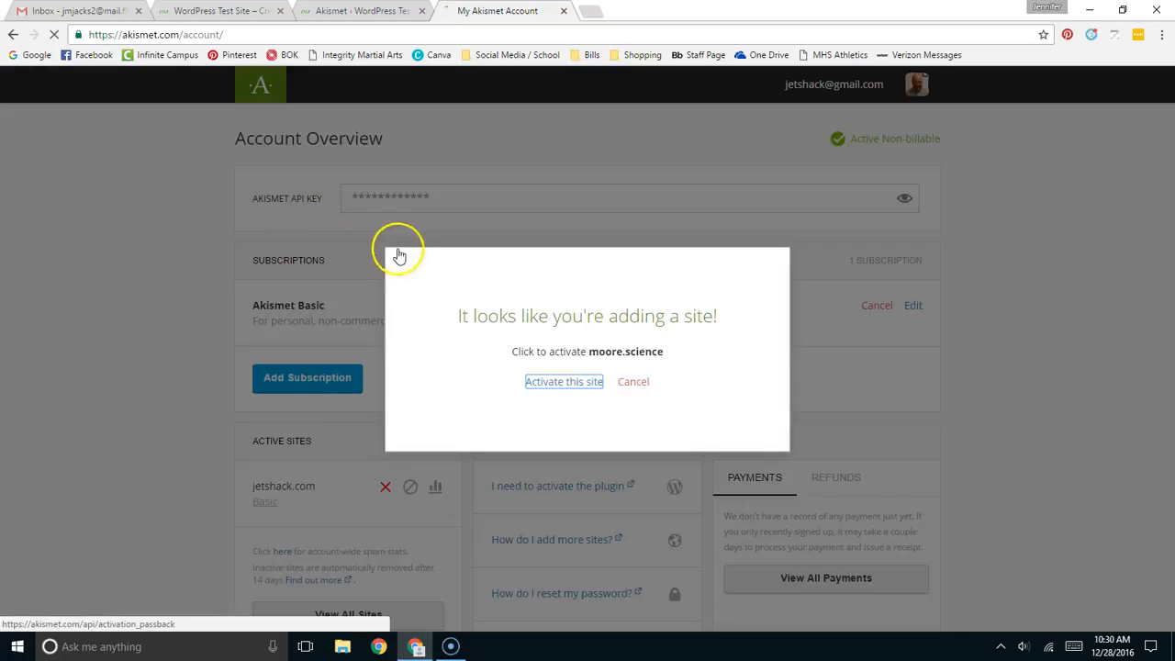
{"action": "mouse_move", "coordinate": [583, 369]}
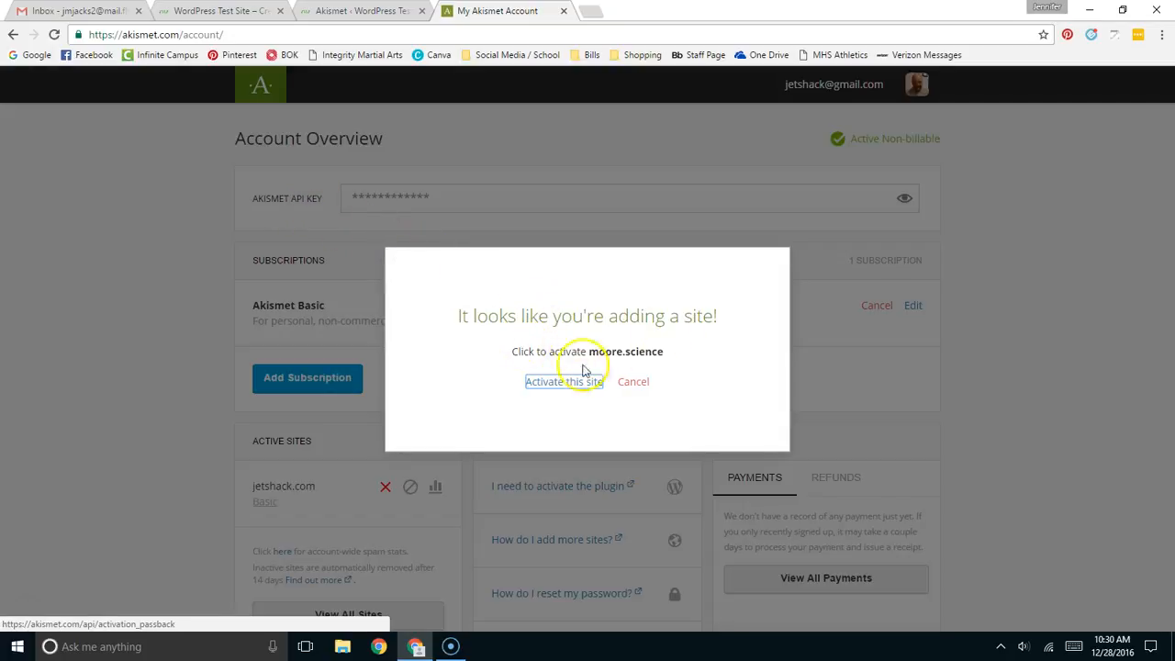
Activate the moore.science site on the Akismet account from the 'adding a site' dialog
{"action": "left_click", "coordinate": [563, 381]}
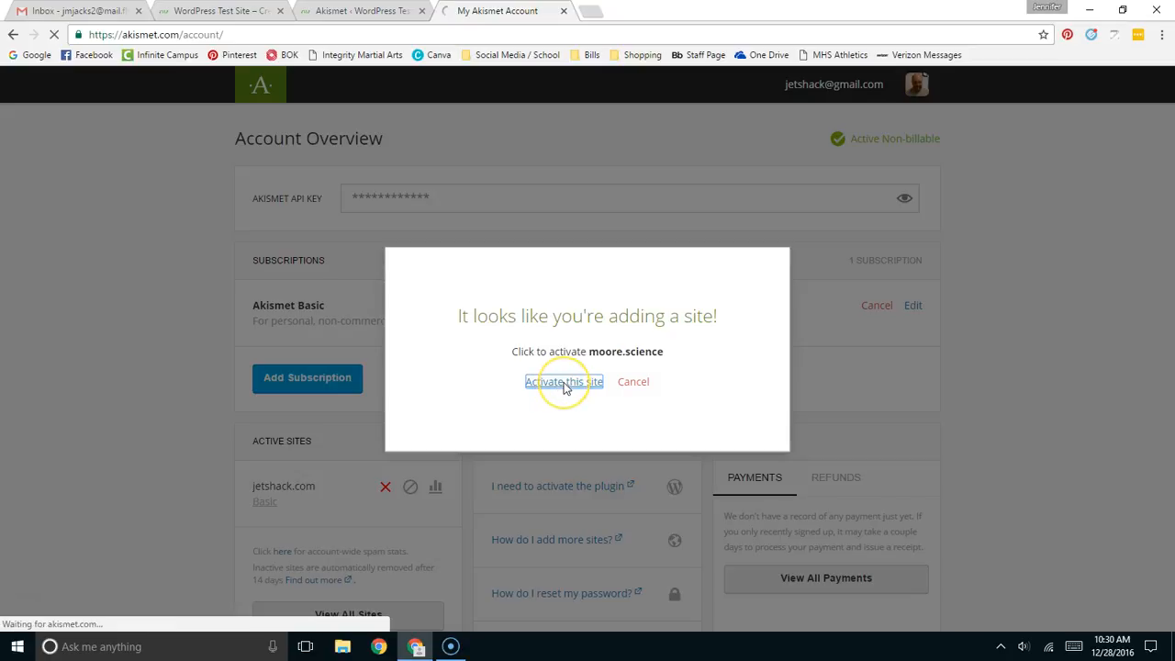
{"action": "left_click", "coordinate": [563, 381]}
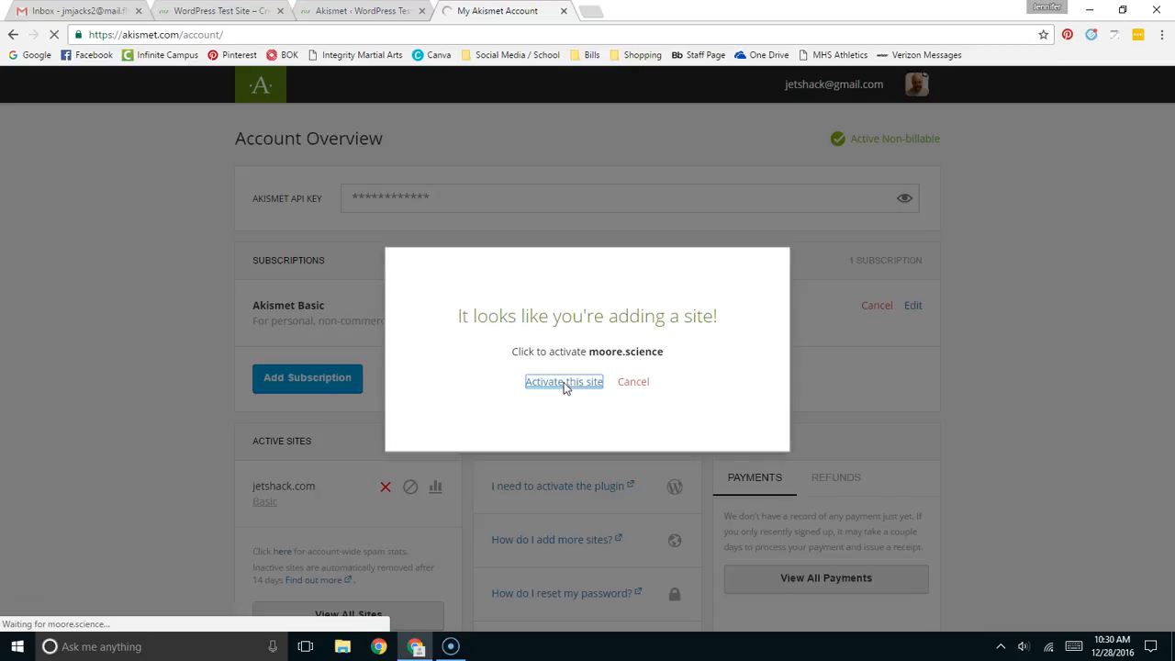
{"action": "left_click", "coordinate": [564, 381]}
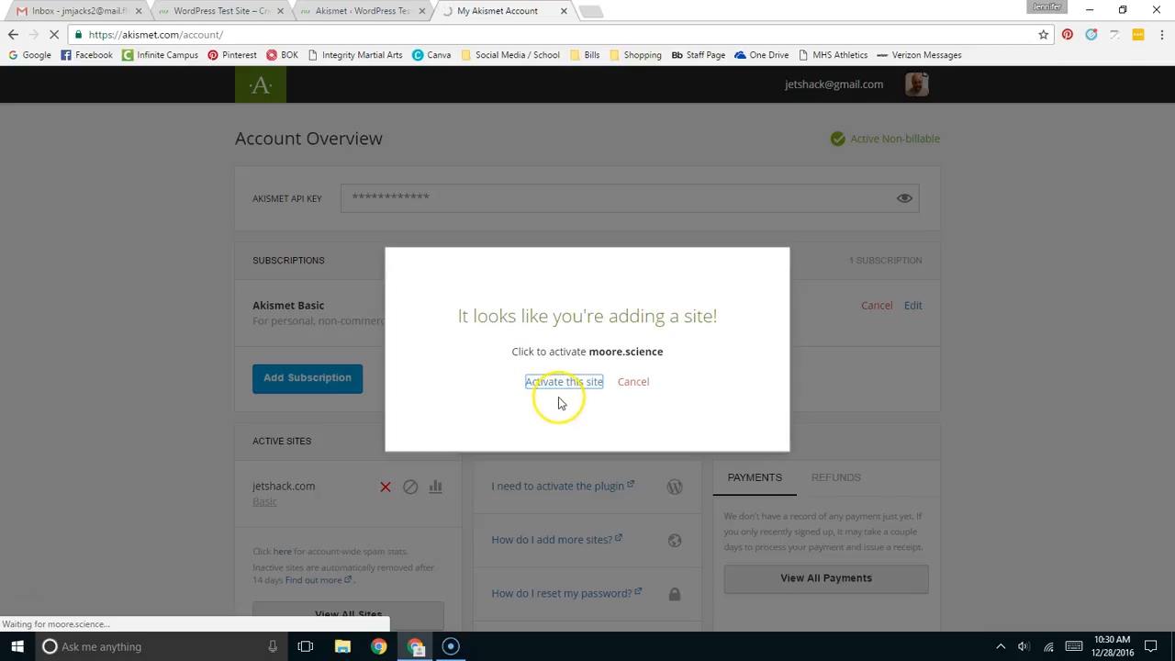
{"action": "left_click", "coordinate": [564, 381]}
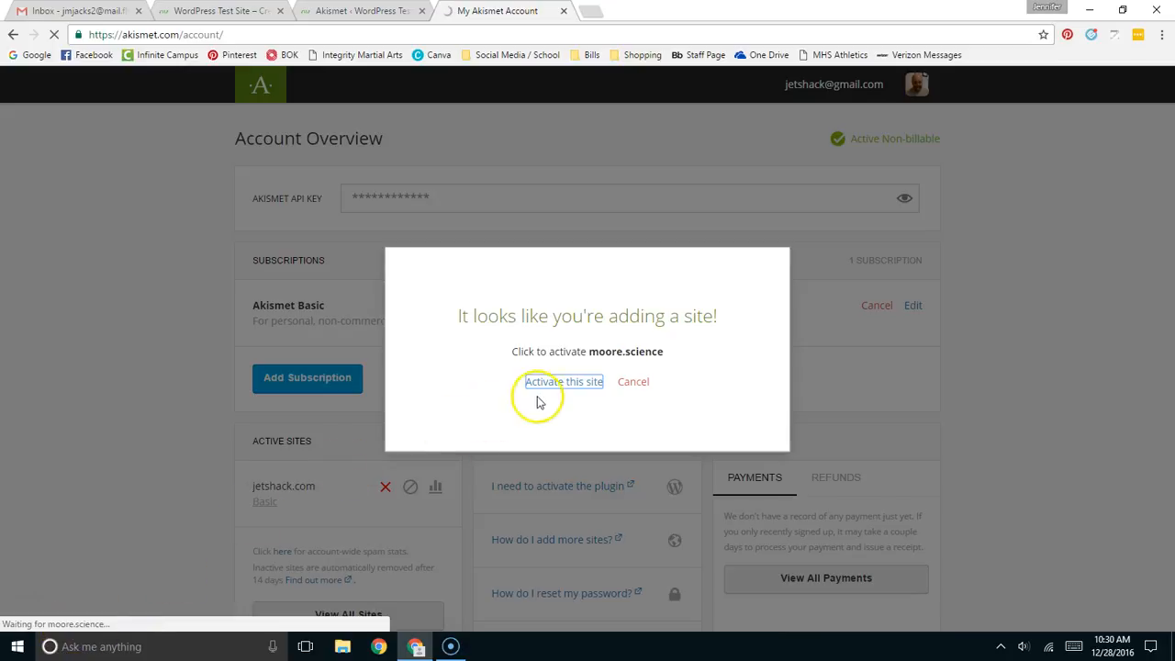
{"action": "left_click", "coordinate": [564, 381]}
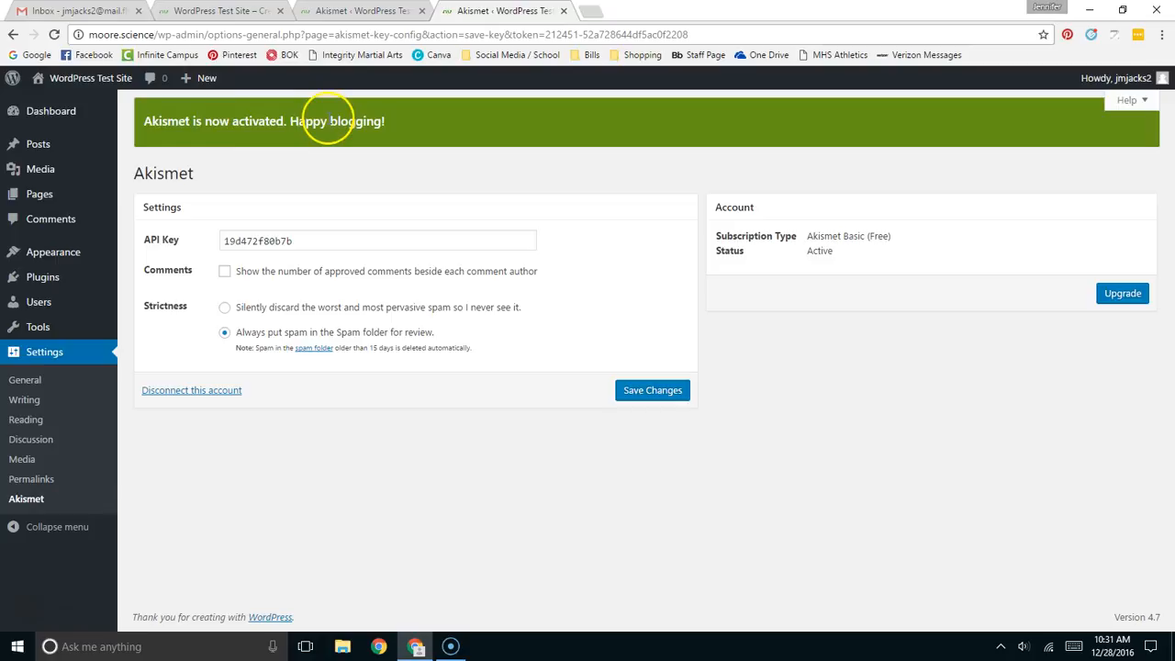
{"action": "mouse_move", "coordinate": [505, 361]}
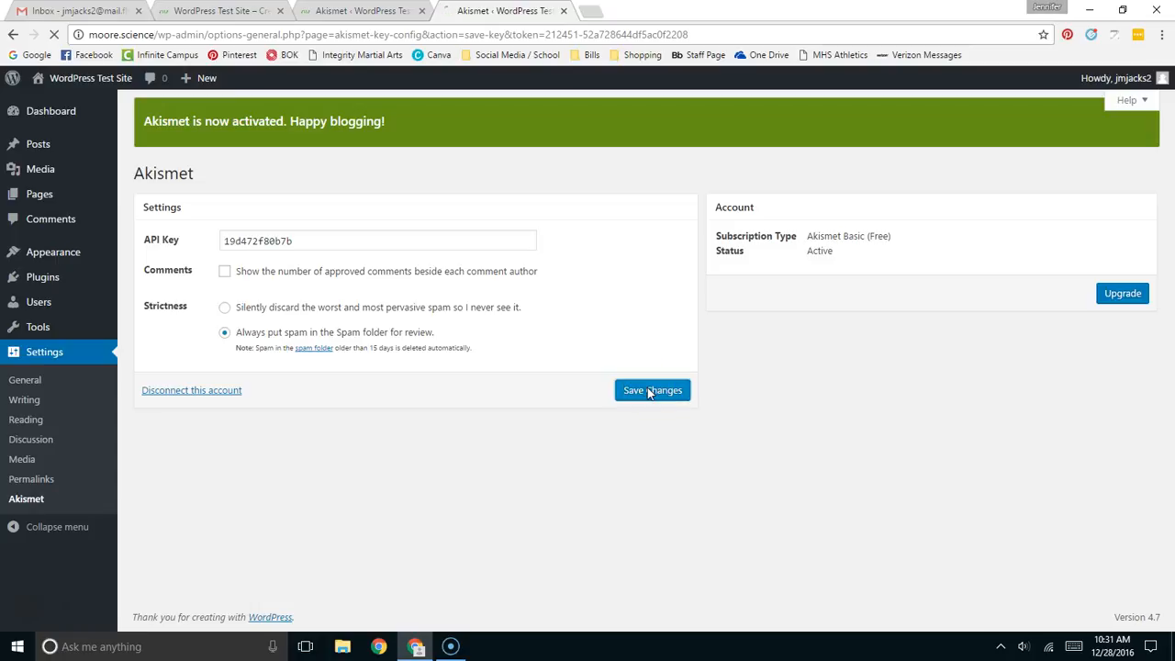
Save the Akismet settings and return to the WordPress Test Site home page
{"action": "left_click", "coordinate": [652, 389]}
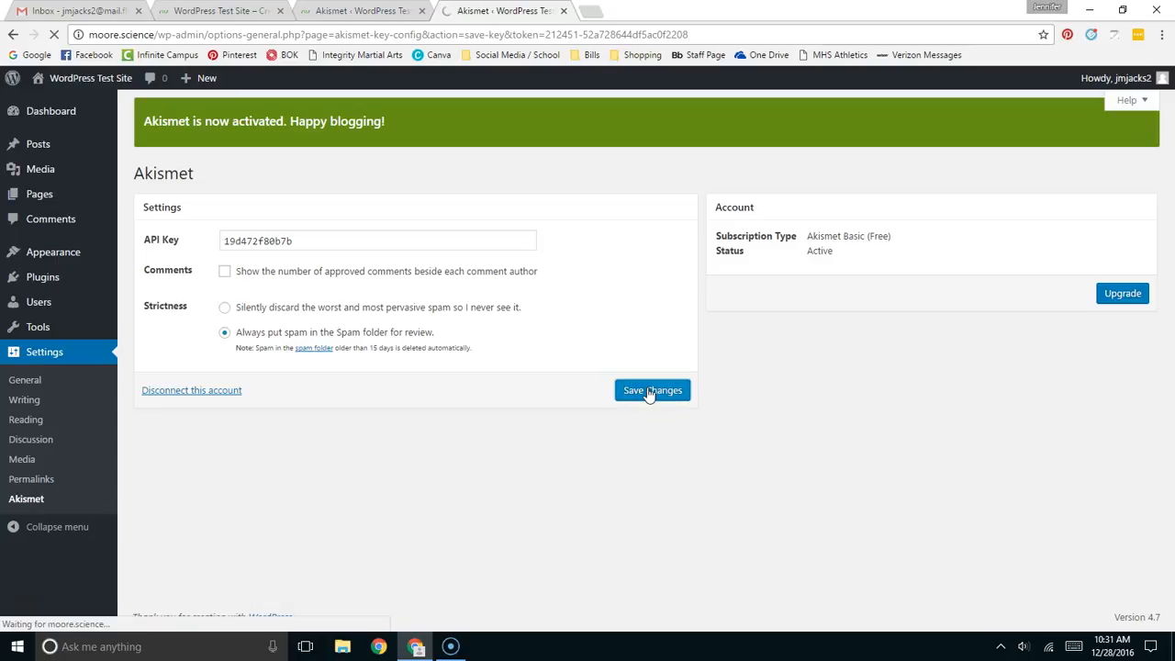
{"action": "left_click", "coordinate": [651, 390]}
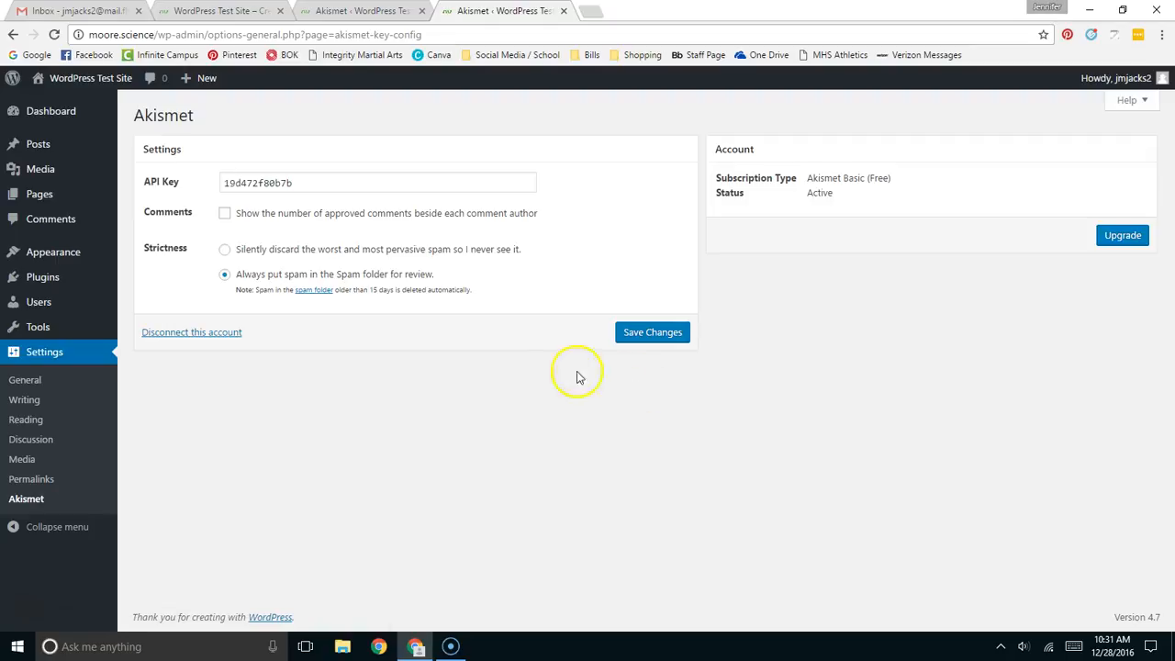
{"action": "mouse_move", "coordinate": [437, 350]}
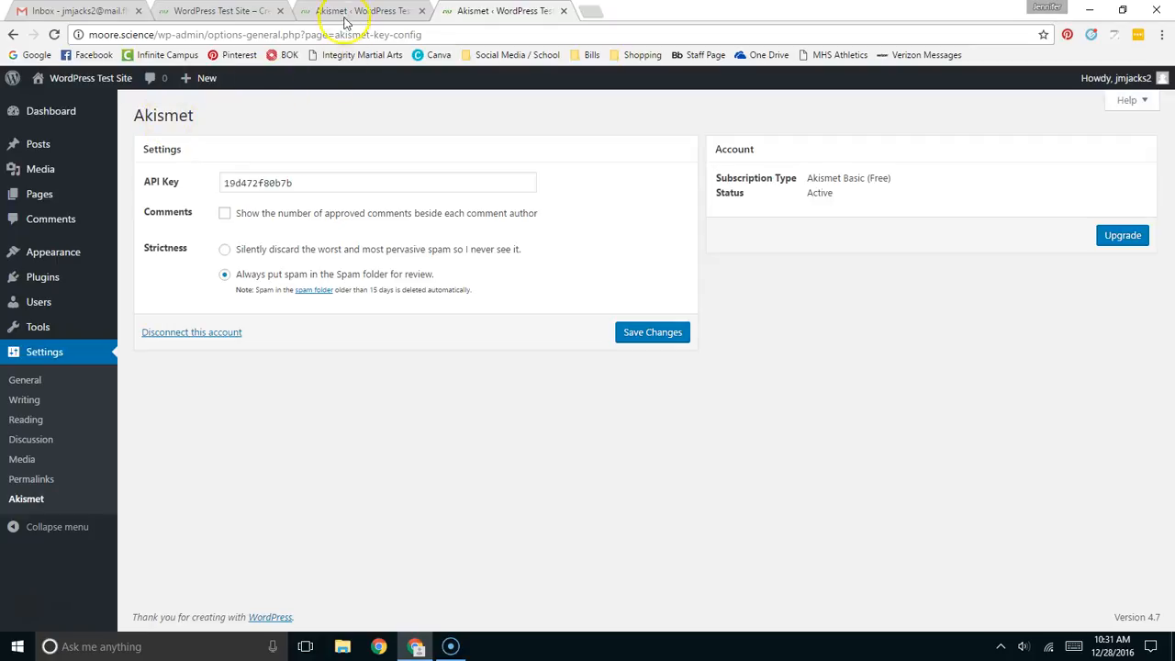
{"action": "left_click", "coordinate": [220, 10]}
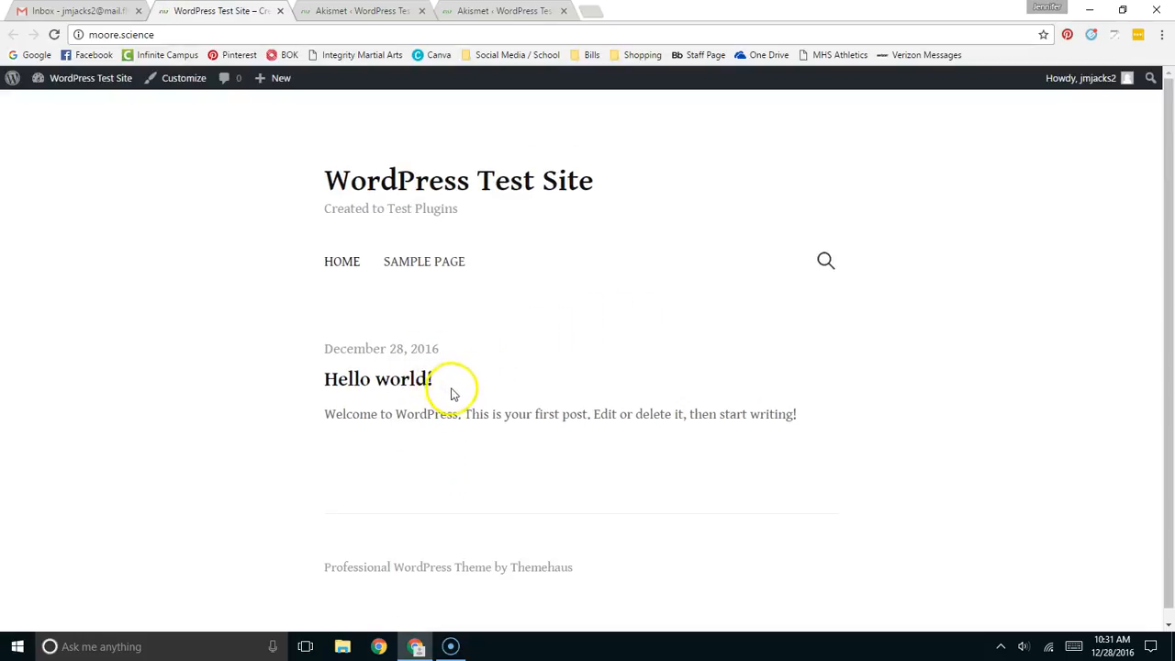
View the Hello world! post with its sample comment, then load the JetShack wp-admin dashboard
{"action": "scroll", "scroll_direction": "down", "scroll_amount": 3}
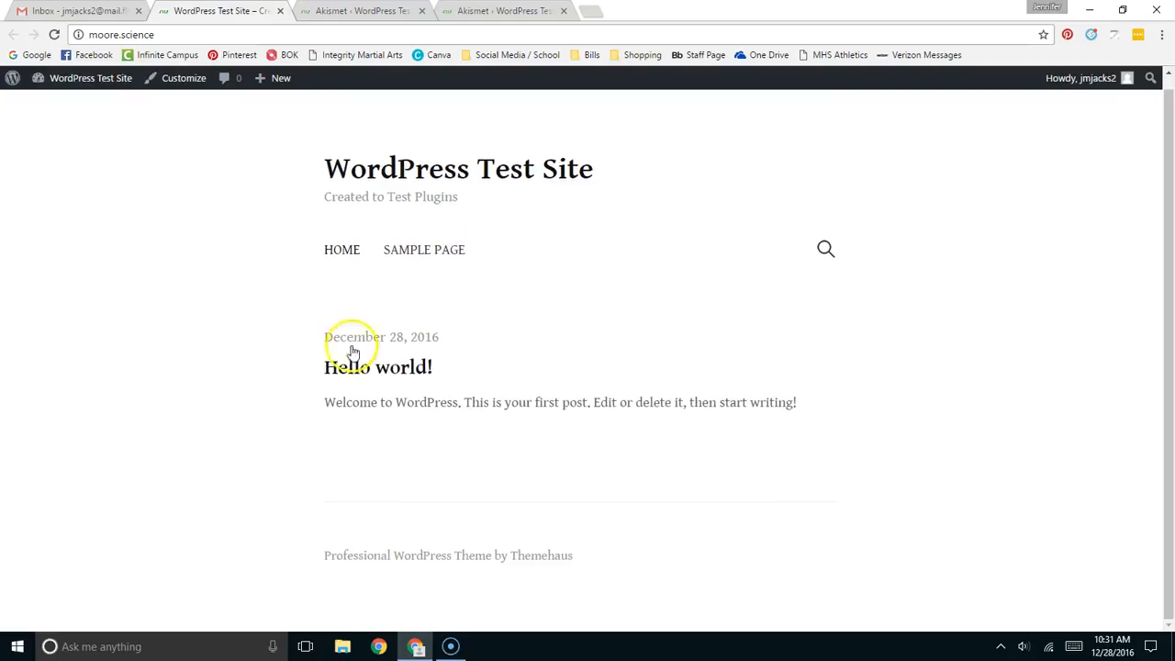
{"action": "left_click", "coordinate": [377, 367]}
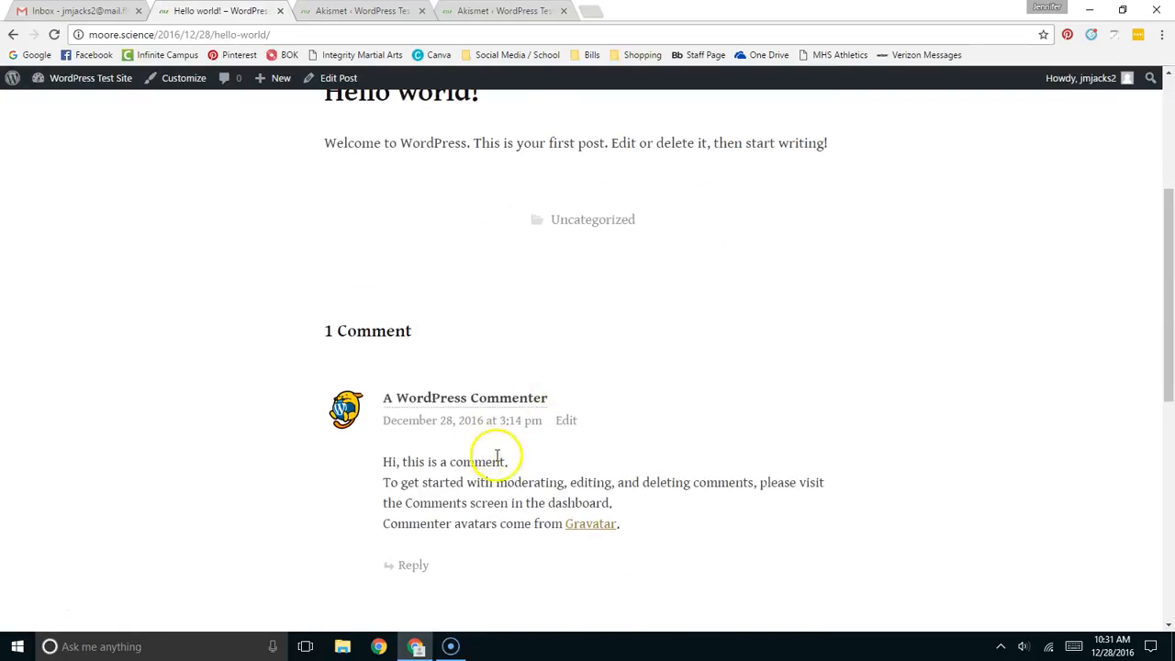
{"action": "mouse_move", "coordinate": [495, 476]}
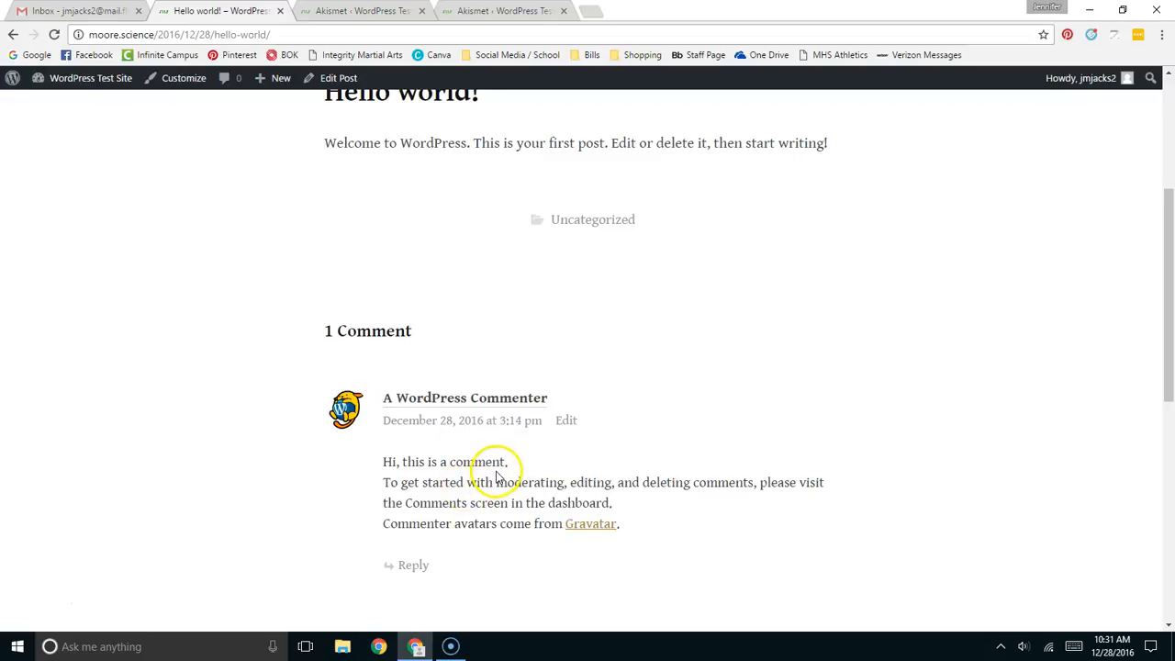
{"action": "mouse_move", "coordinate": [913, 151]}
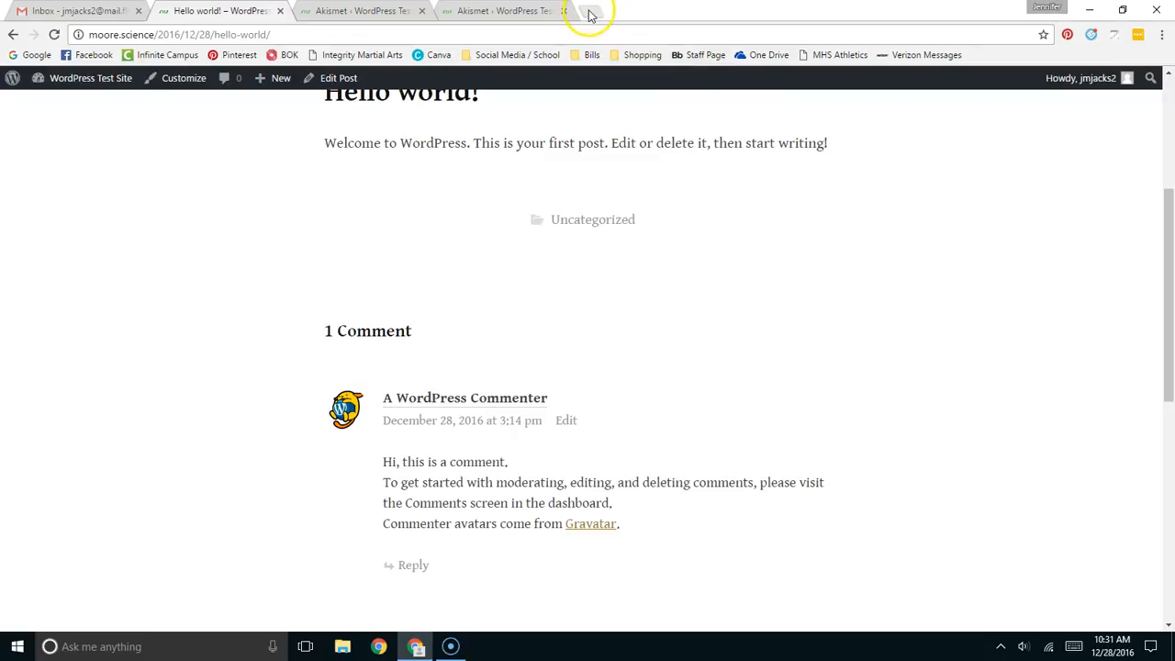
{"action": "left_click", "coordinate": [587, 10]}
{"action": "type", "text": "jetshack.com/wp-admin/"}
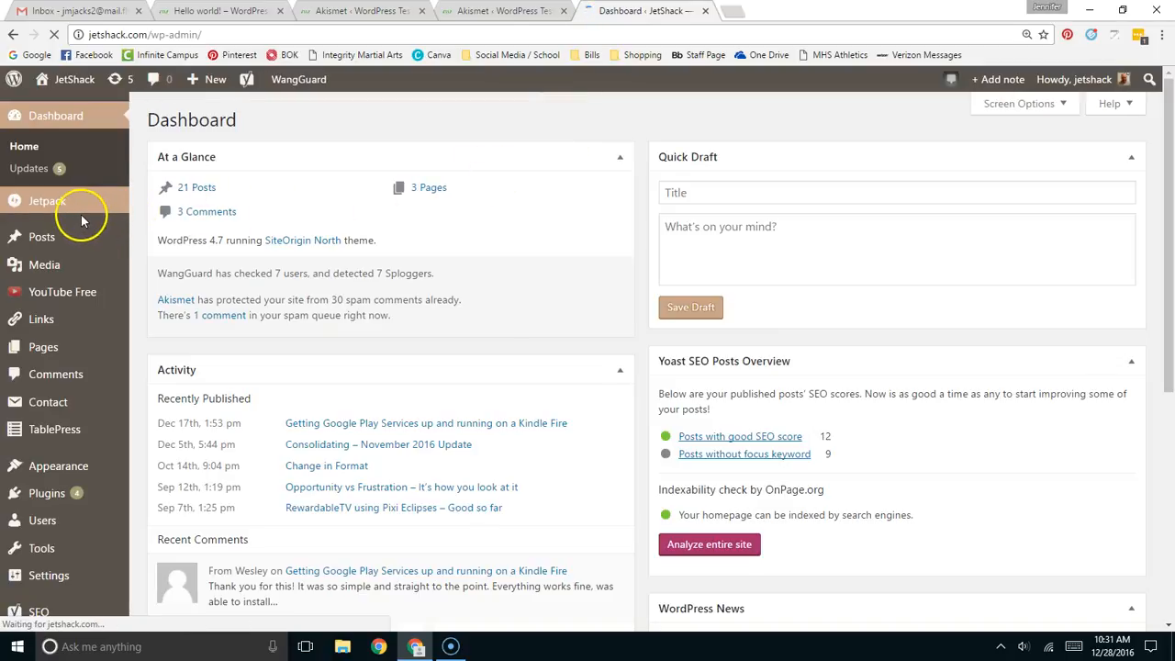
Show JetShack's Akismet page with spam-blocked statistics and 99.98% accuracy via Jetpack's submenu
{"action": "left_click", "coordinate": [47, 200]}
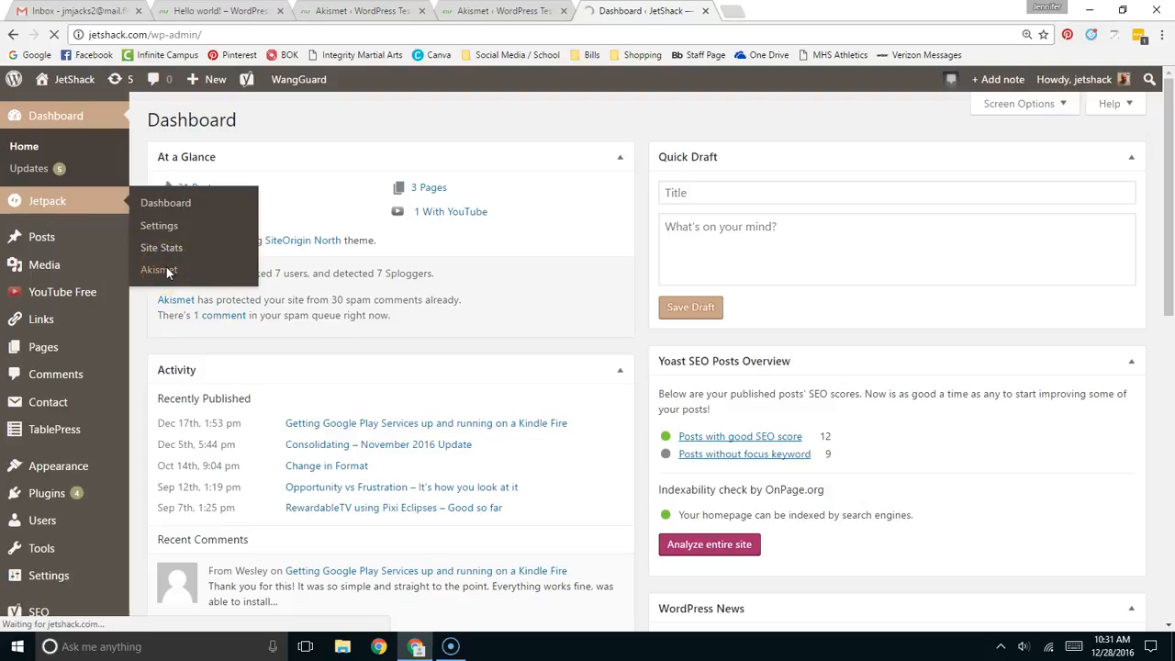
{"action": "left_click", "coordinate": [158, 269]}
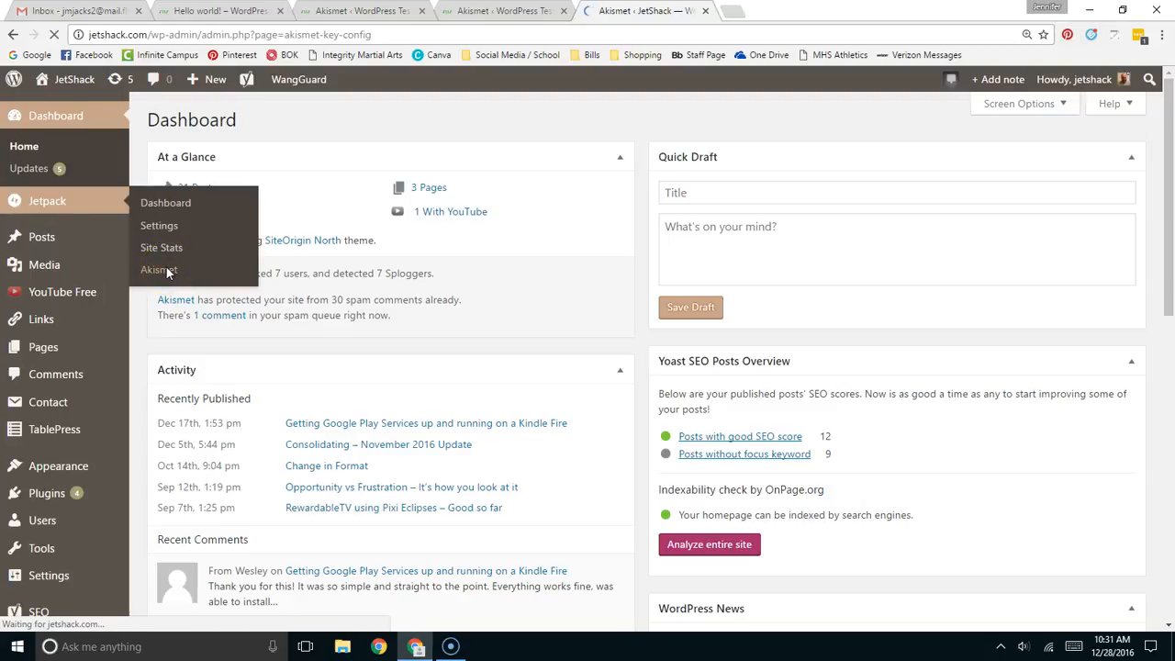
{"action": "left_click", "coordinate": [159, 269]}
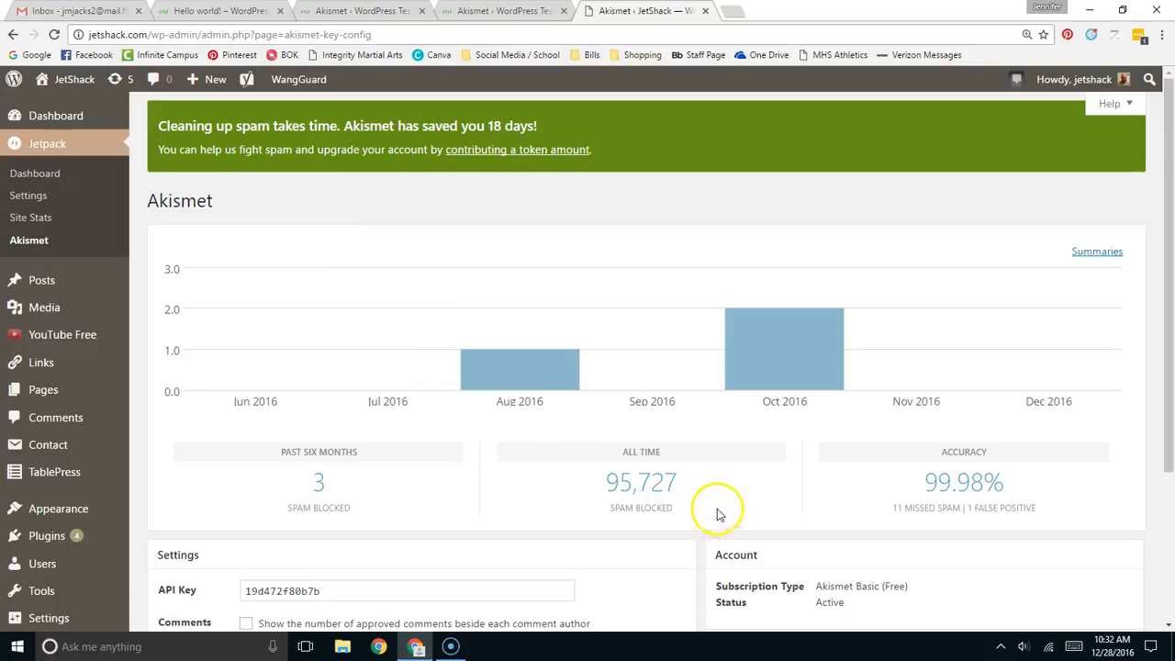
{"action": "mouse_move", "coordinate": [700, 496]}
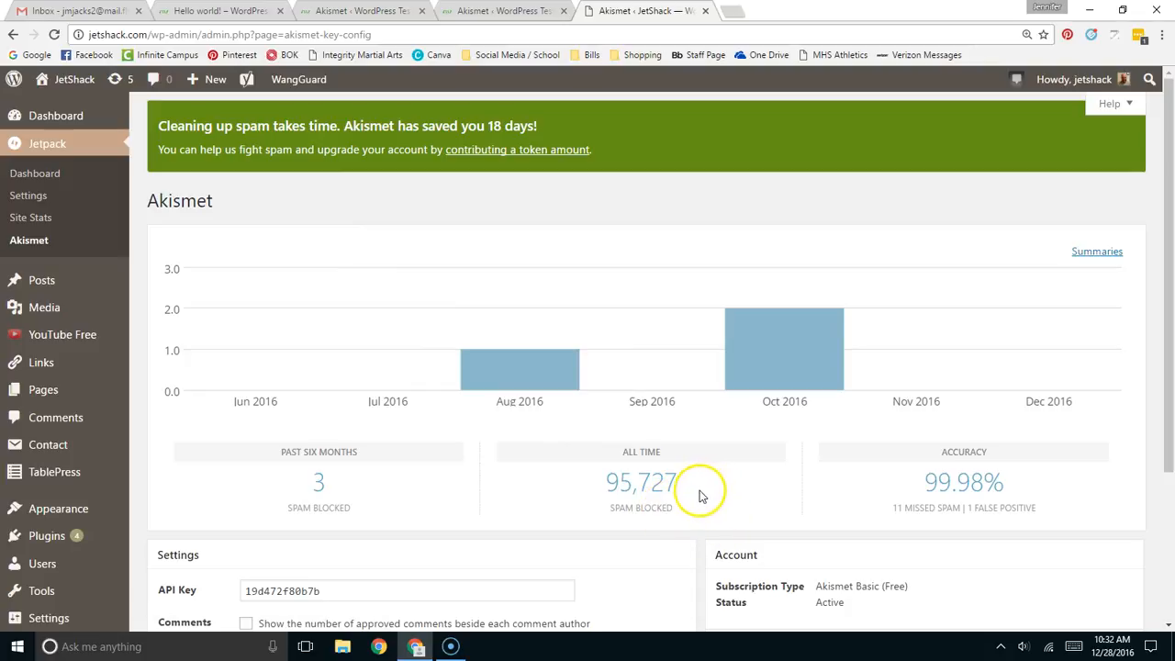